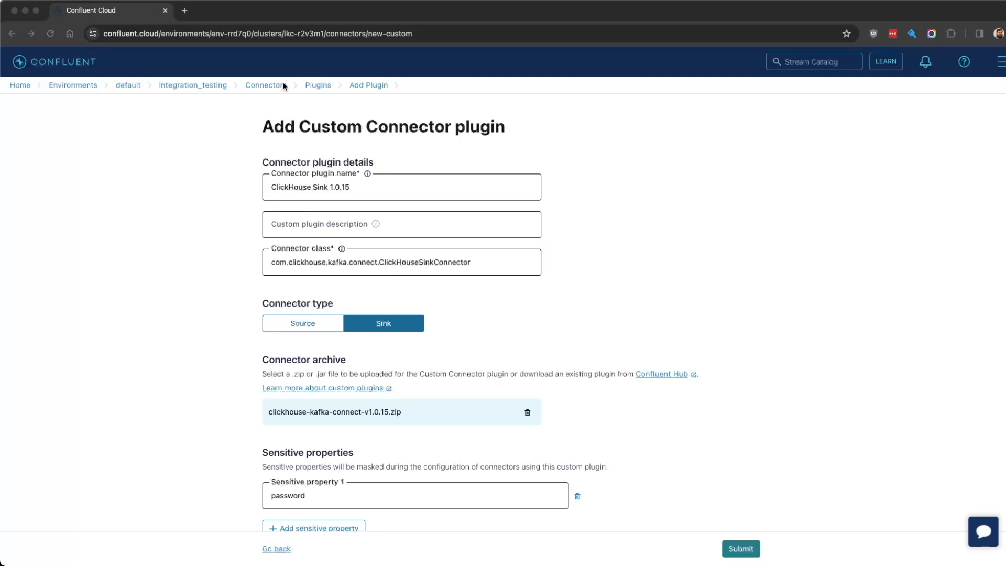
pyautogui.moveTo(392, 160)
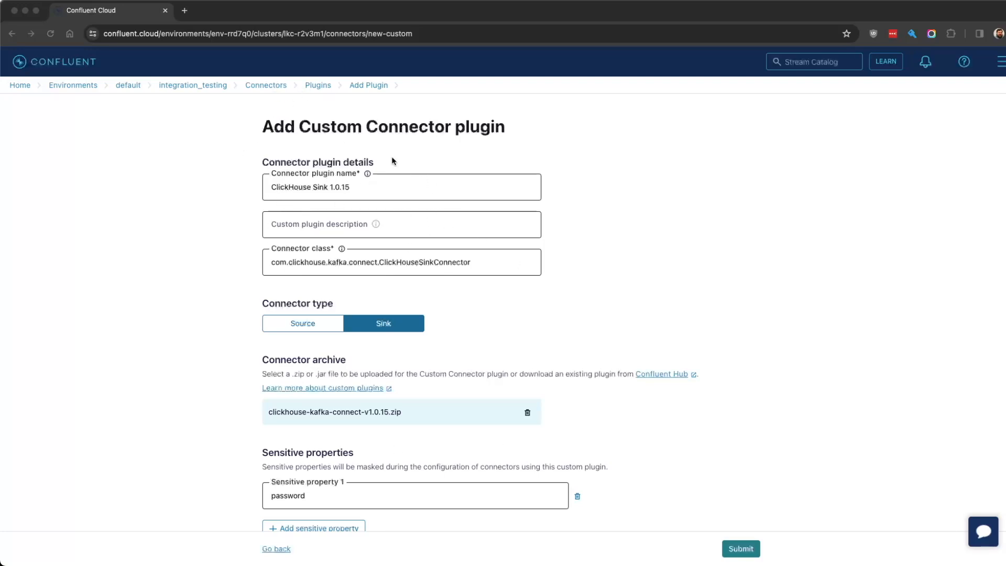
pyautogui.moveTo(466, 254)
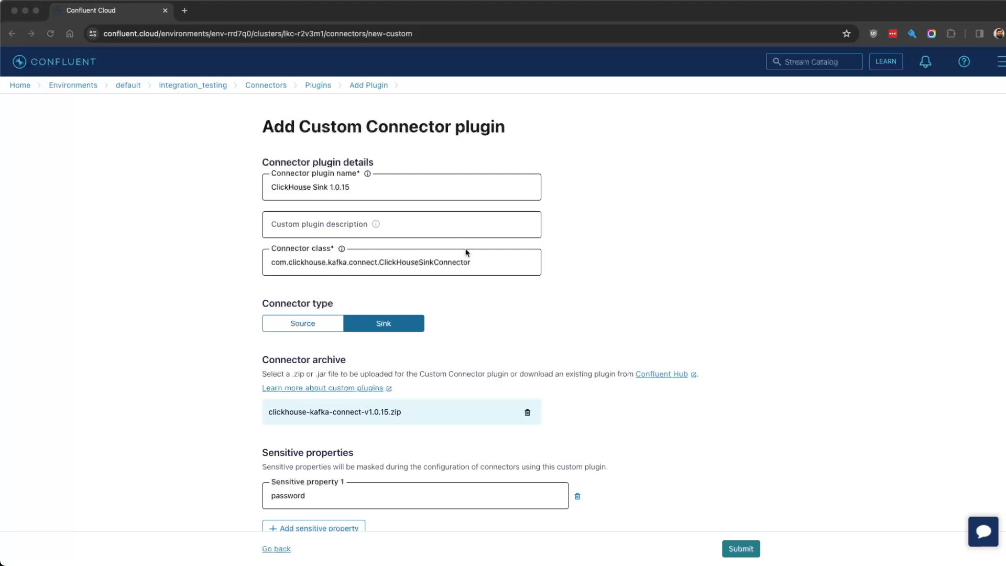
pyautogui.moveTo(286, 189)
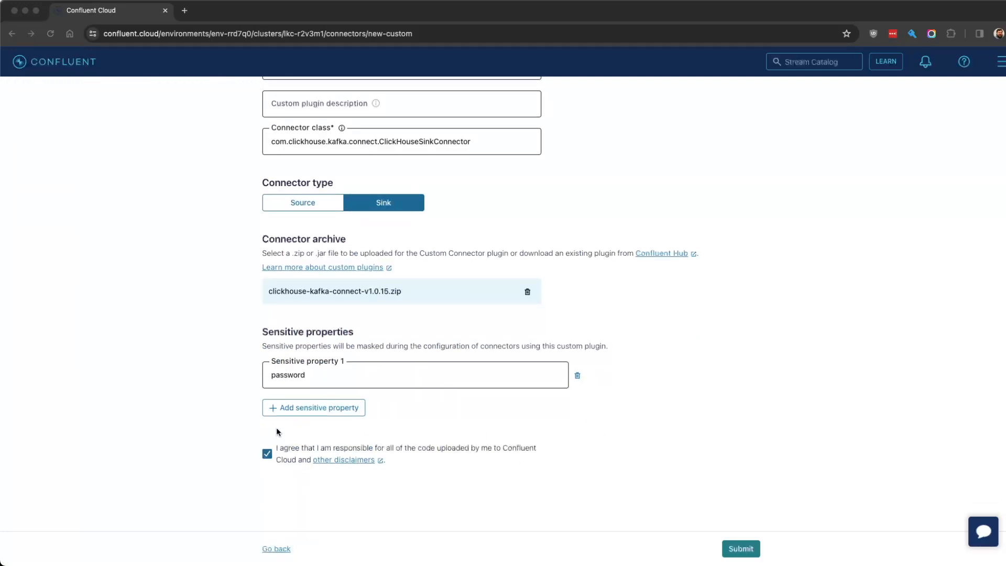
# Submit the ClickHouse Sink 1.0.15 custom connector plugin after agreeing to the responsibility terms
pyautogui.click(741, 548)
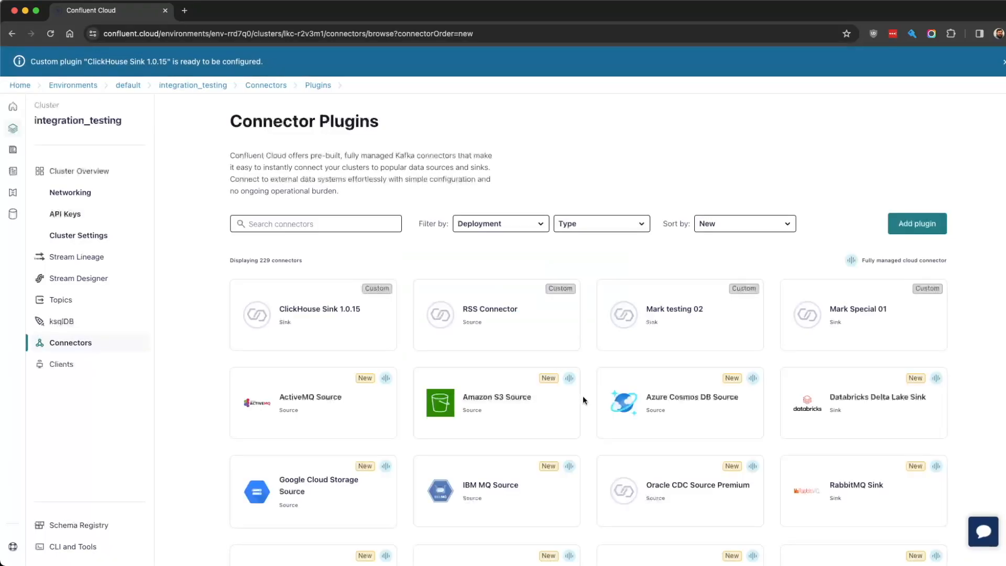
pyautogui.moveTo(274, 205)
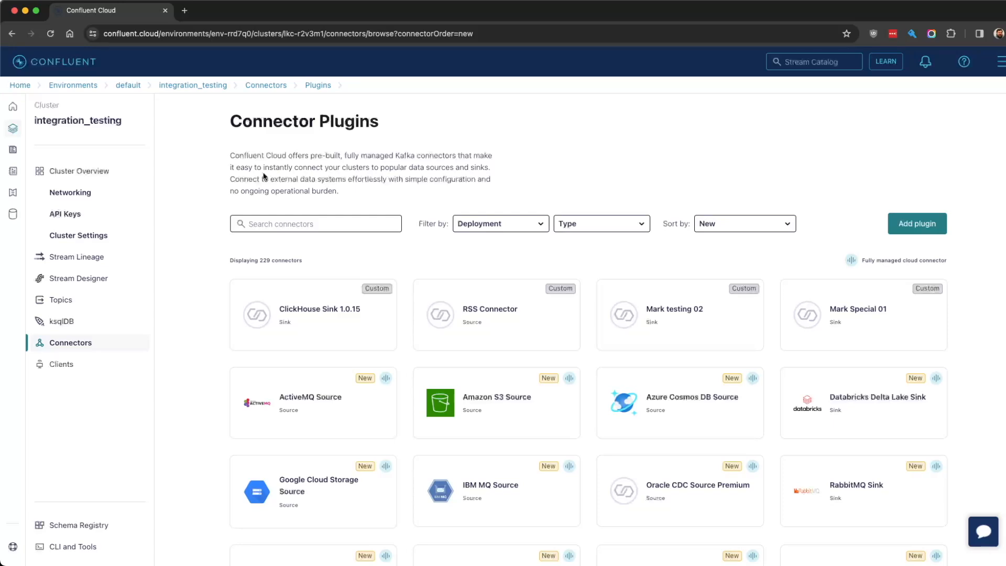
pyautogui.moveTo(917, 223)
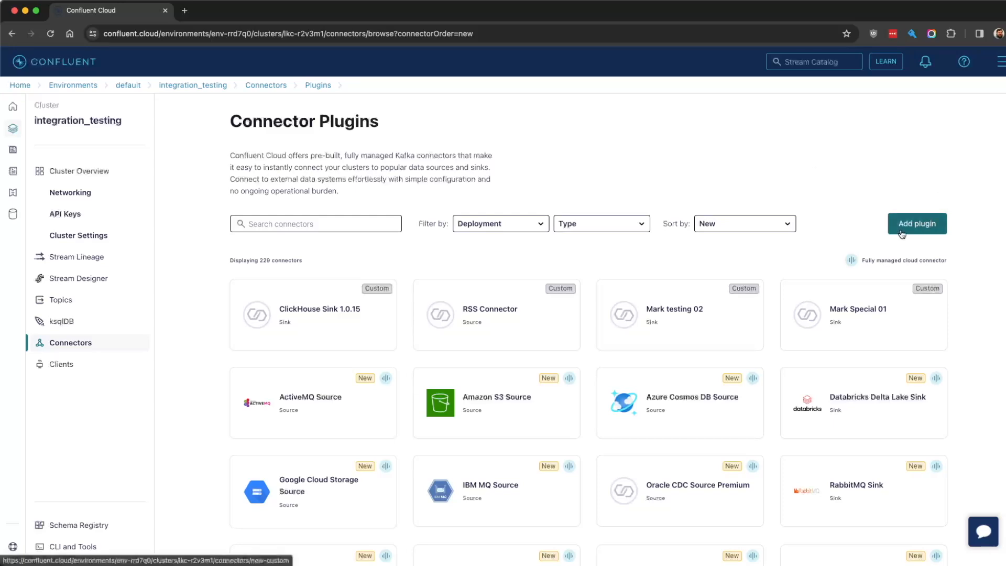
pyautogui.moveTo(236, 258)
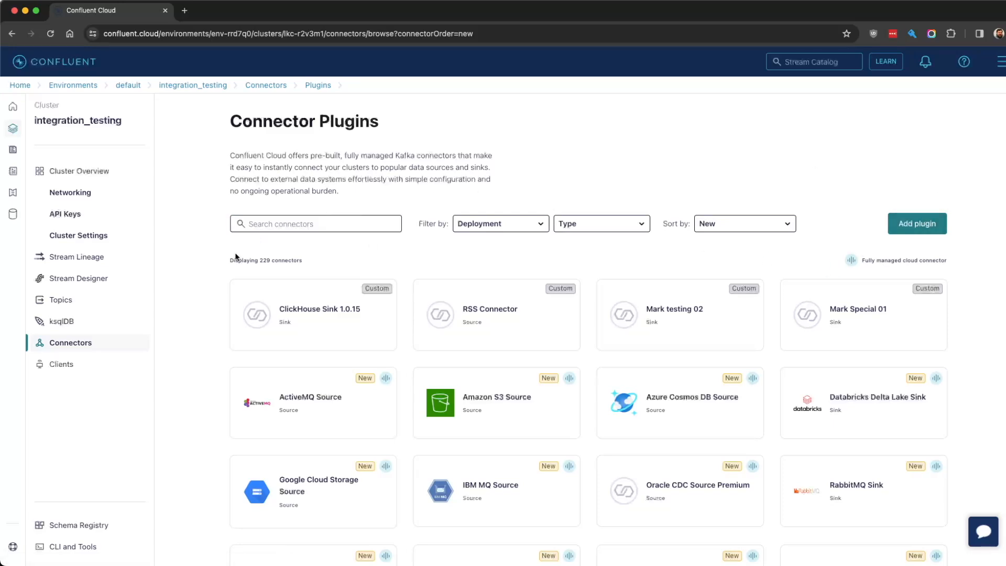
# Create a connector from the ClickHouse Sink 1.0.15 plugin using an existing Kafka API key and secret, dismissing the password warning
pyautogui.click(312, 314)
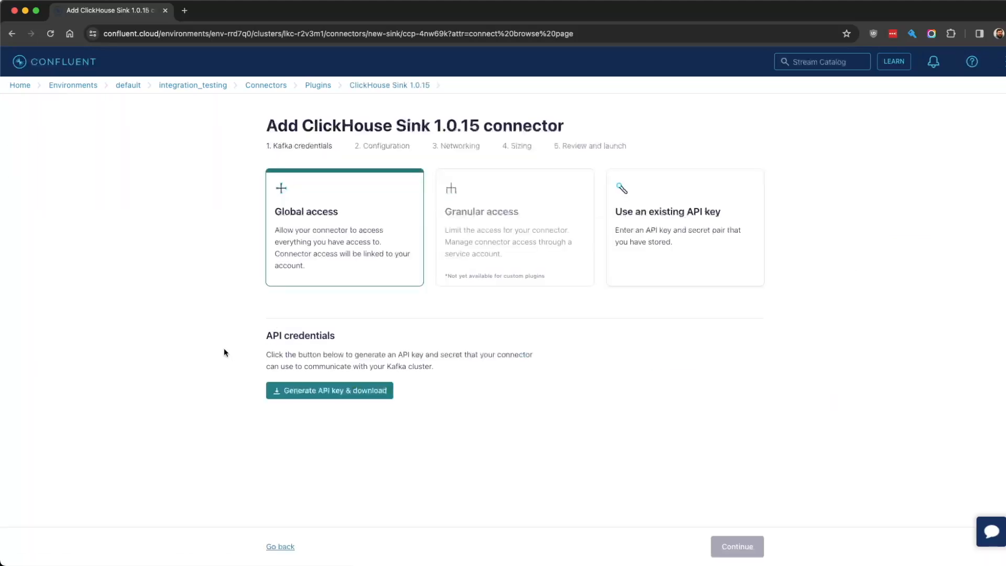
pyautogui.moveTo(442, 331)
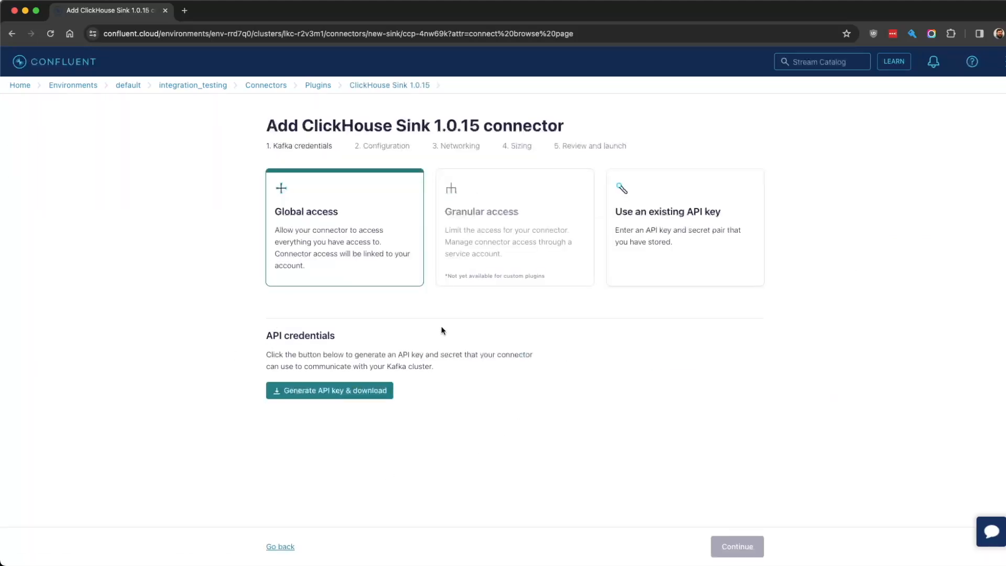
pyautogui.moveTo(485, 231)
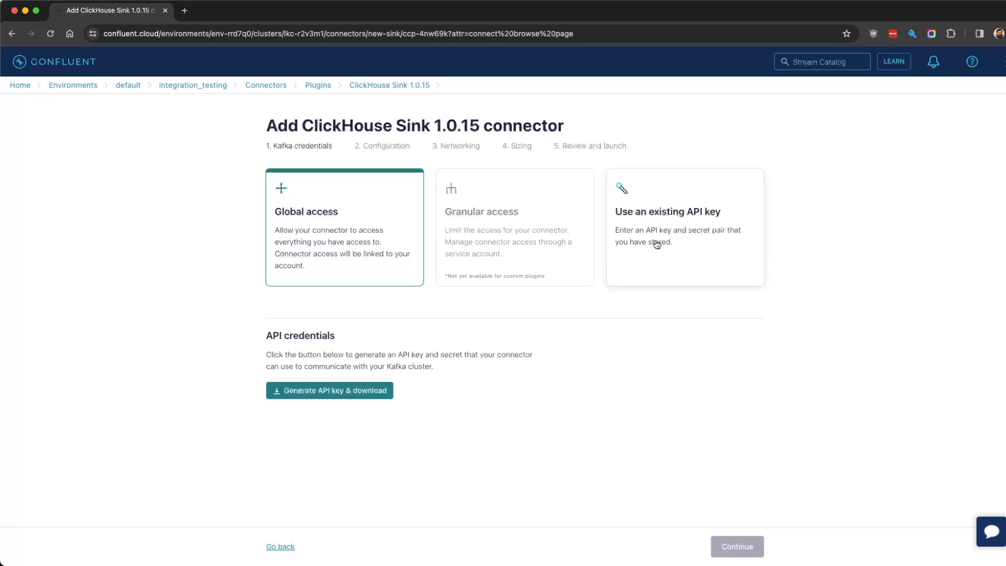
pyautogui.click(684, 228)
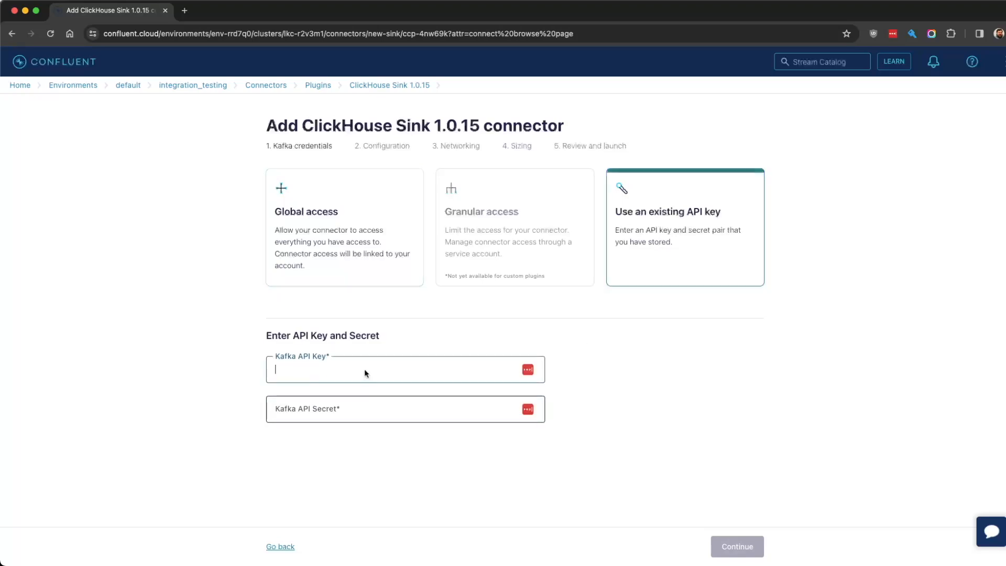
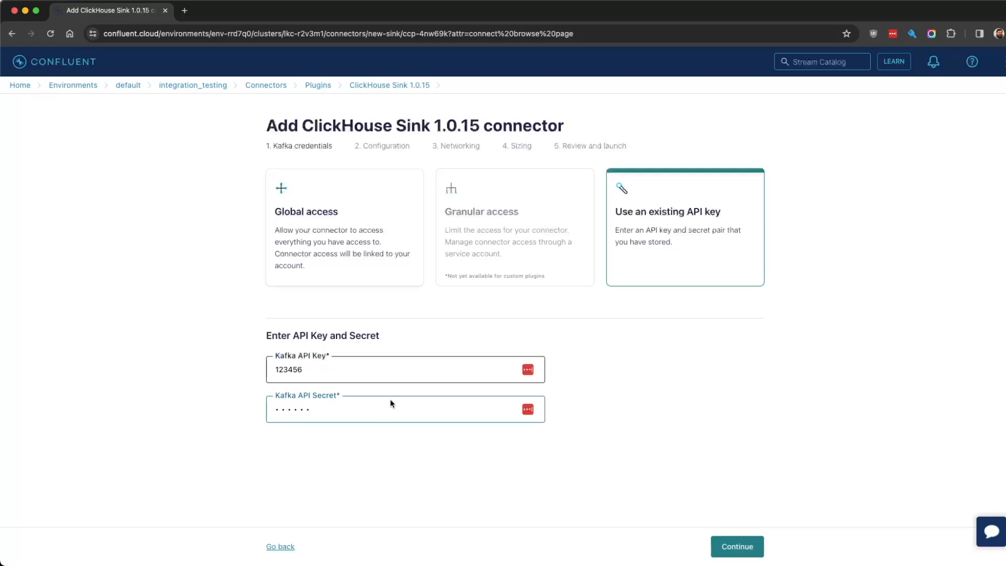
pyautogui.click(736, 546)
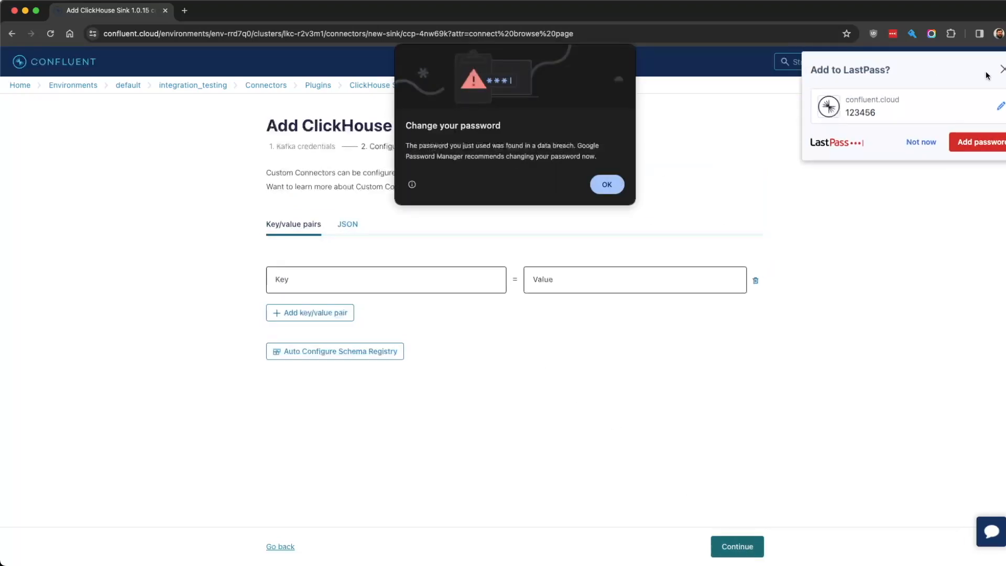
pyautogui.click(606, 185)
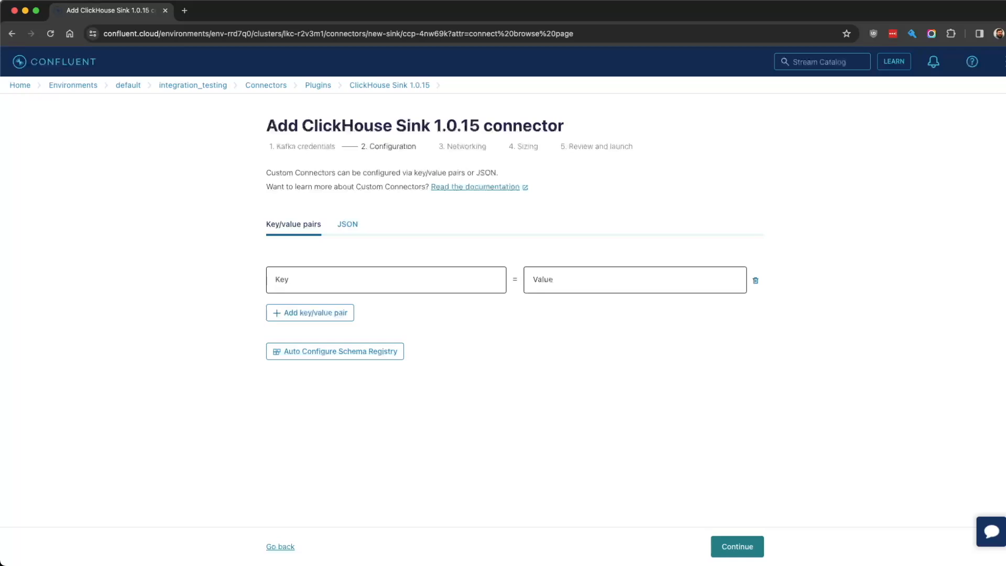
pyautogui.moveTo(389, 299)
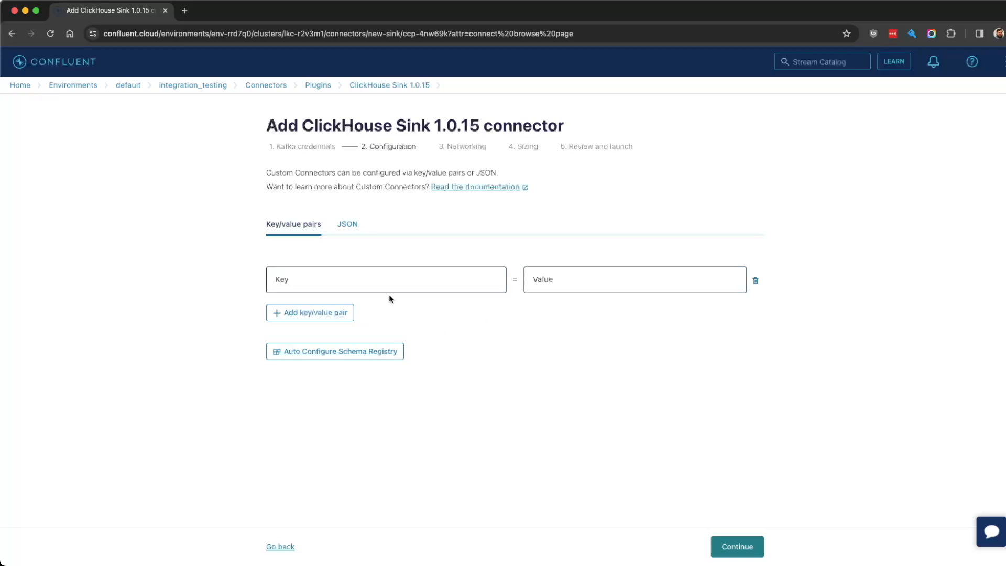
pyautogui.click(385, 279)
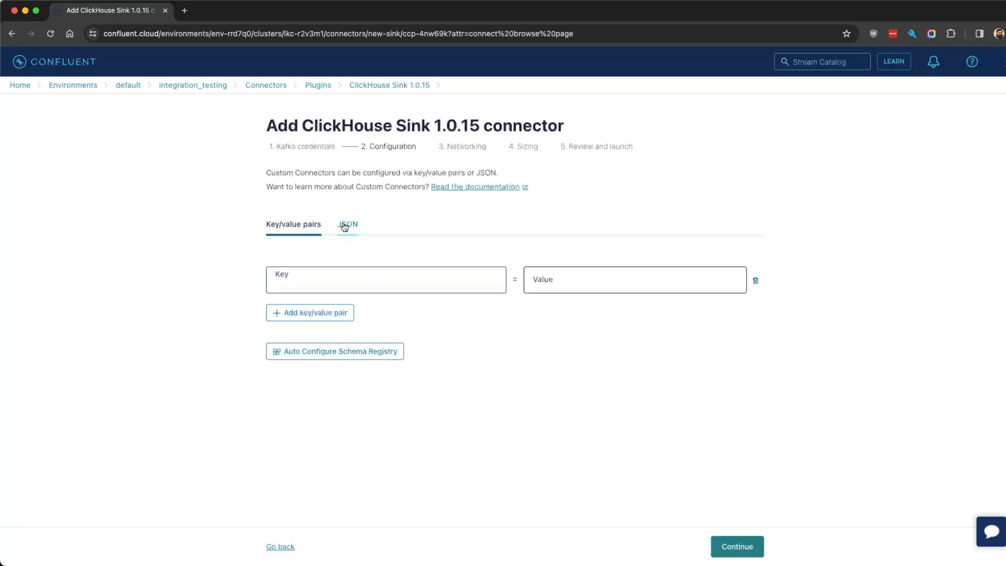
# Fill the connector's JSON configuration with the Basic Configuration recipe from the ClickHouse Kafka Connect Sink docs
pyautogui.click(347, 224)
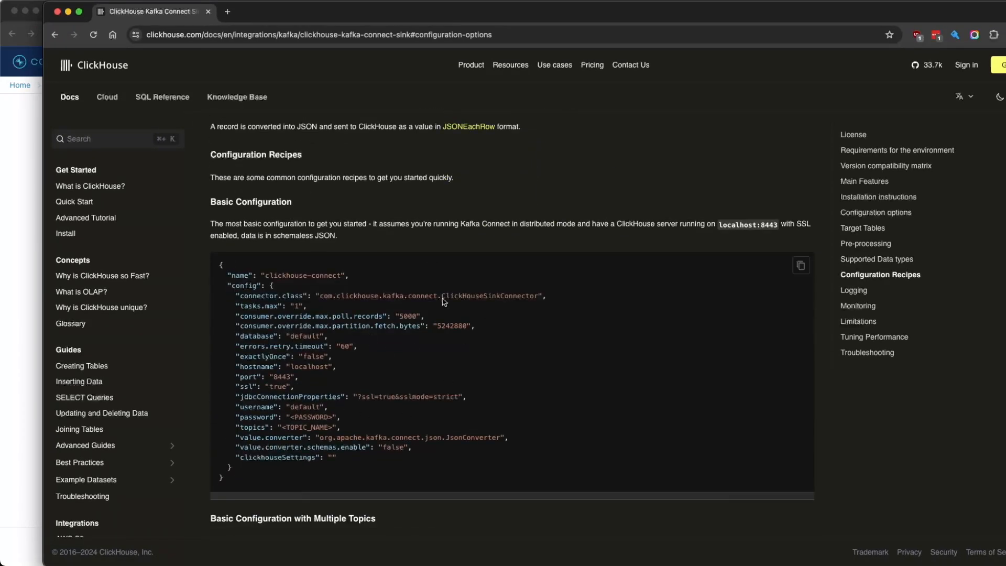
pyautogui.scroll(-3)
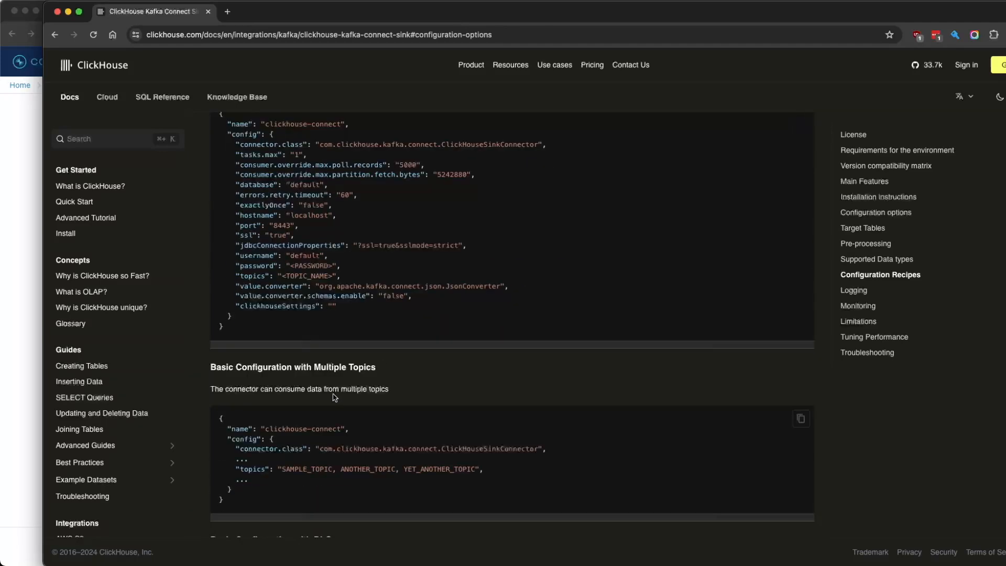
pyautogui.scroll(-3)
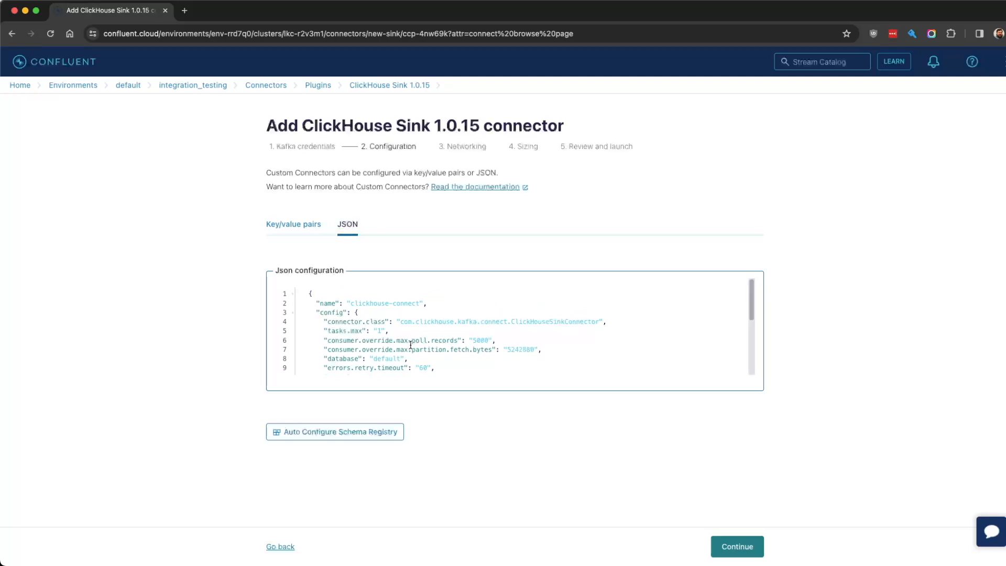
pyautogui.moveTo(350, 327)
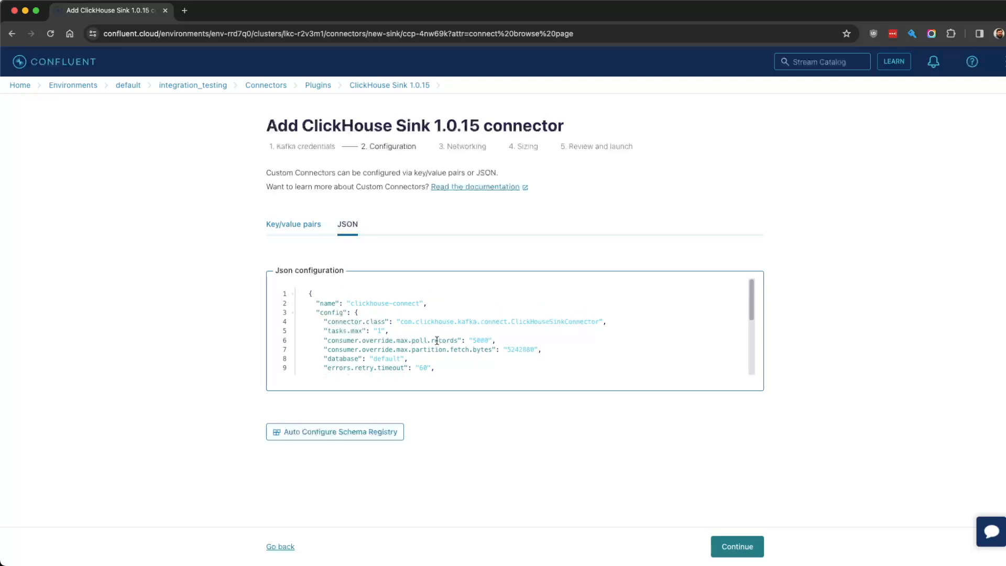
pyautogui.scroll(-3)
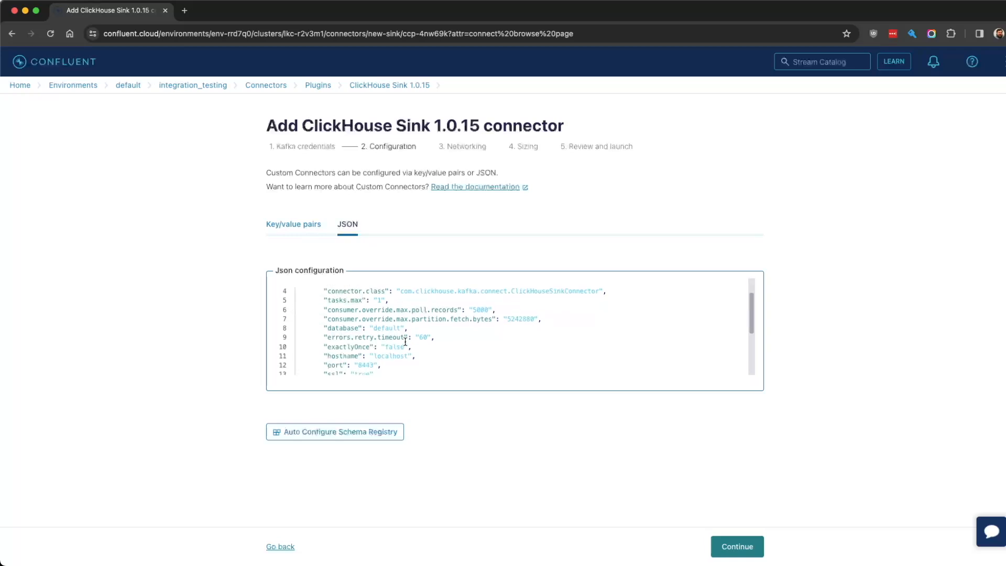
pyautogui.scroll(-3)
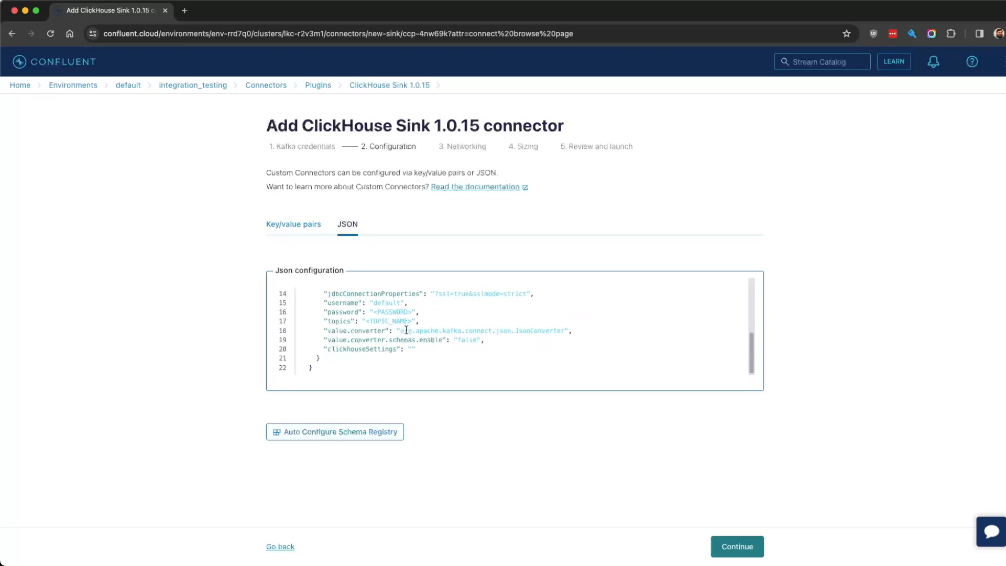
pyautogui.doubleClick(392, 312)
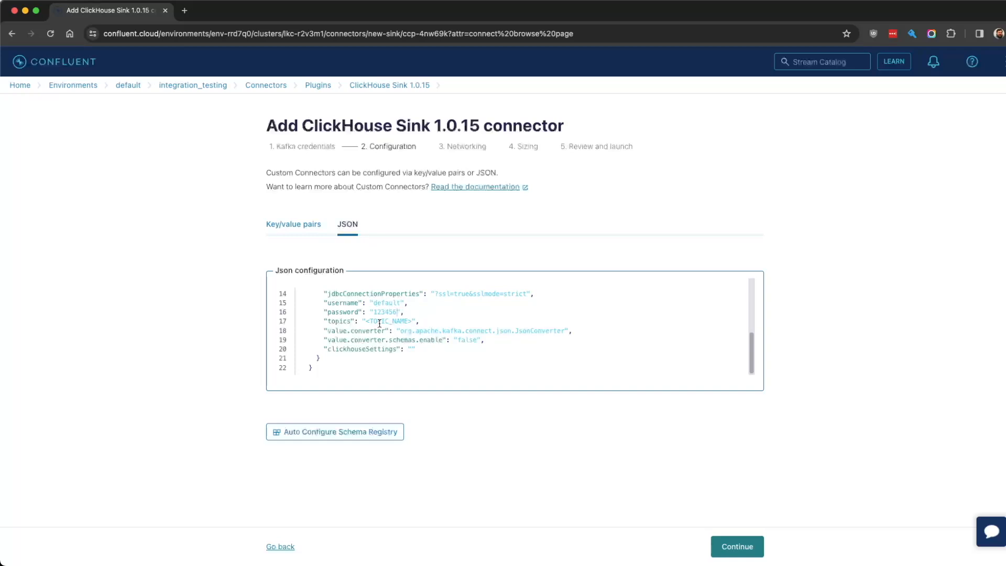
pyautogui.doubleClick(388, 321)
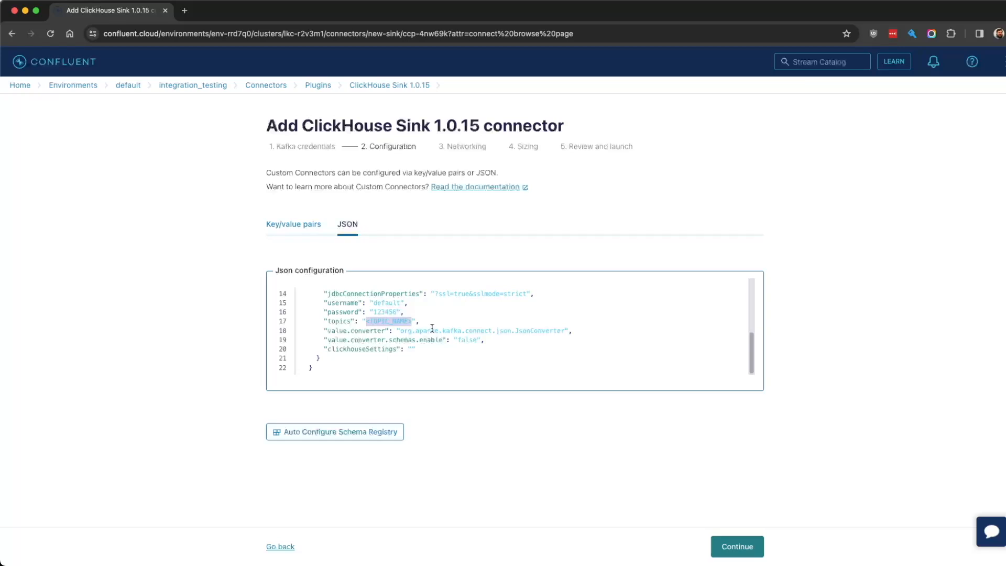
pyautogui.write('data')
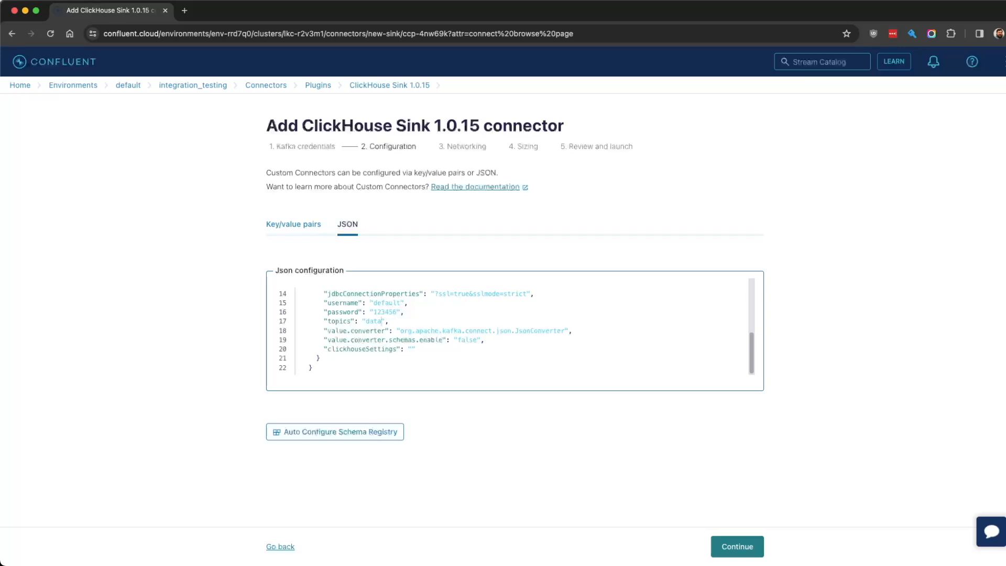
pyautogui.write('_test')
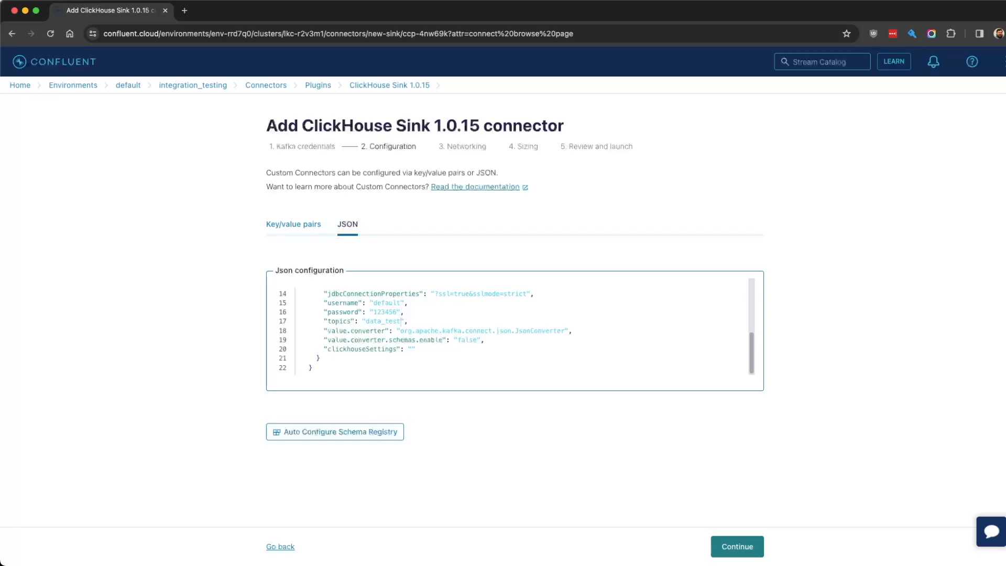
pyautogui.write('ing')
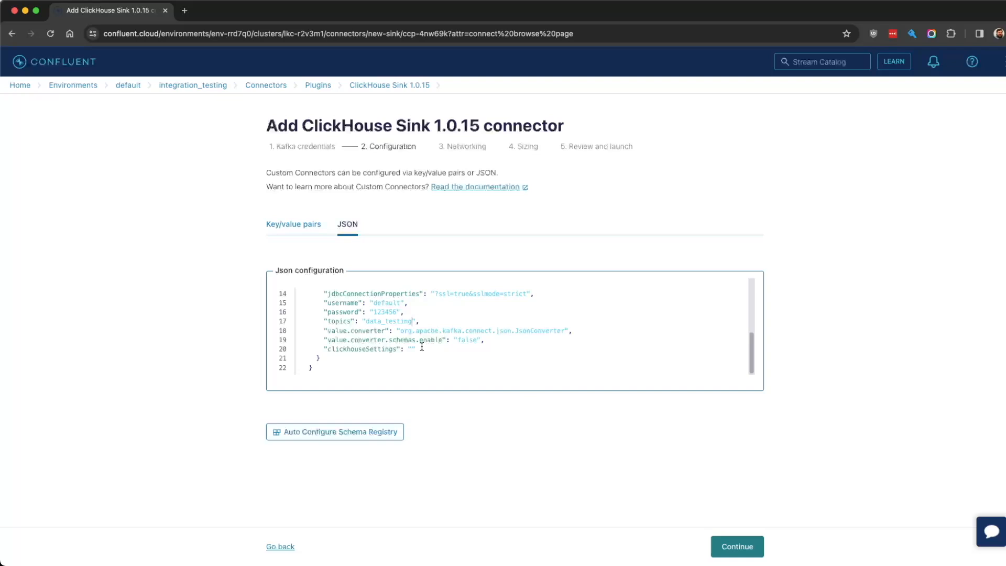
pyautogui.scroll(3)
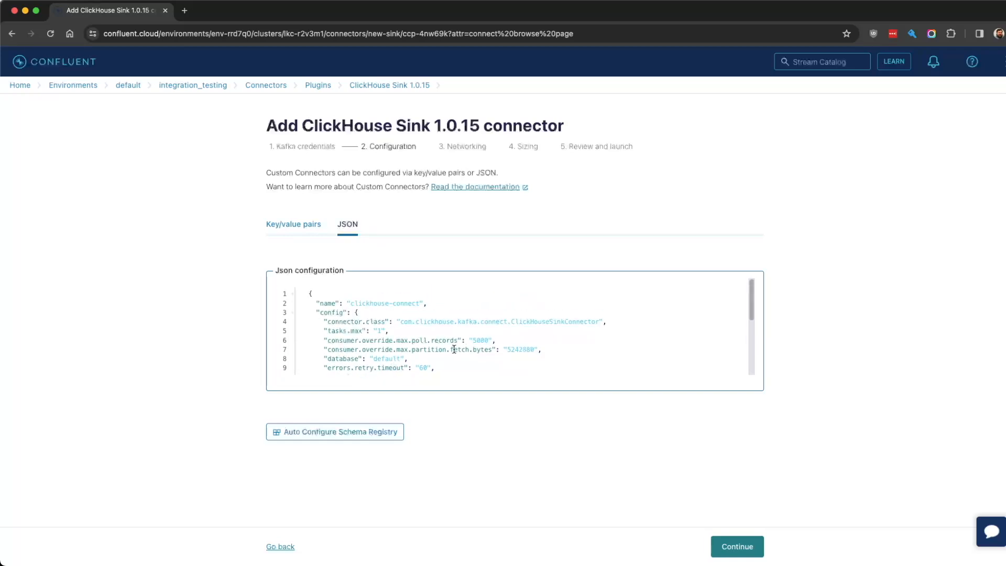
# Flatten the JSON by removing the name/config wrapper and clickhouseSettings, checking it as key/value pairs
pyautogui.scroll(-3)
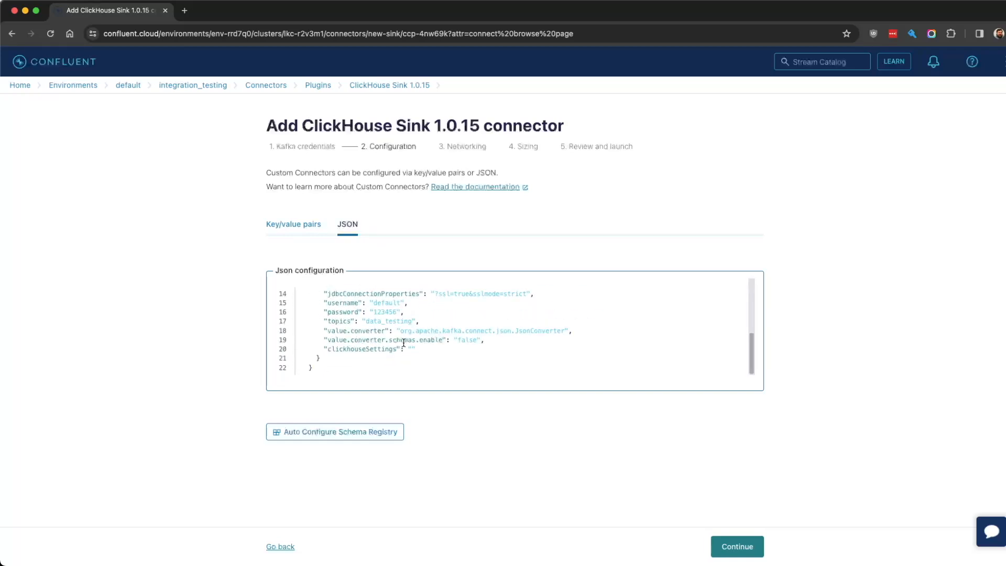
pyautogui.click(737, 546)
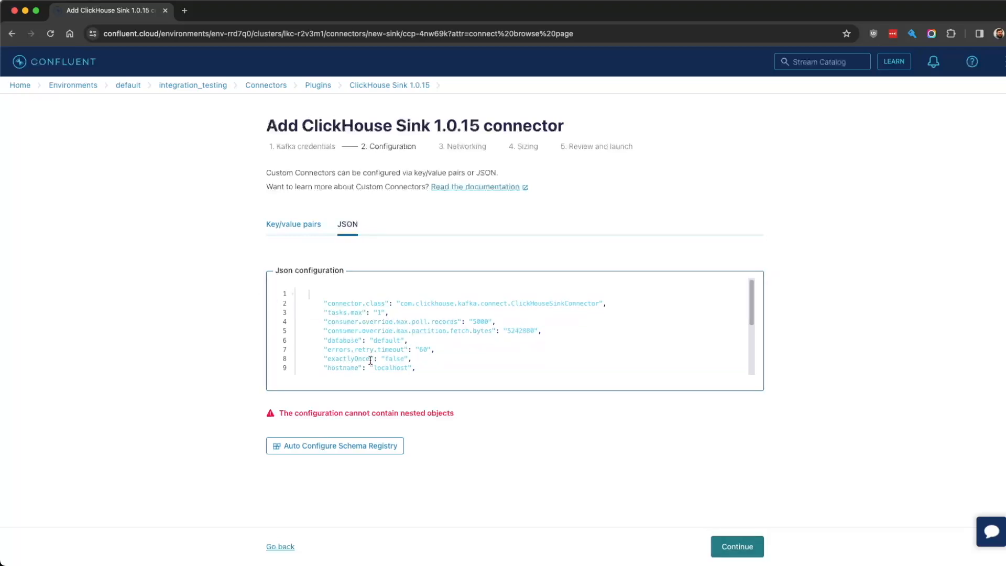
pyautogui.scroll(-3)
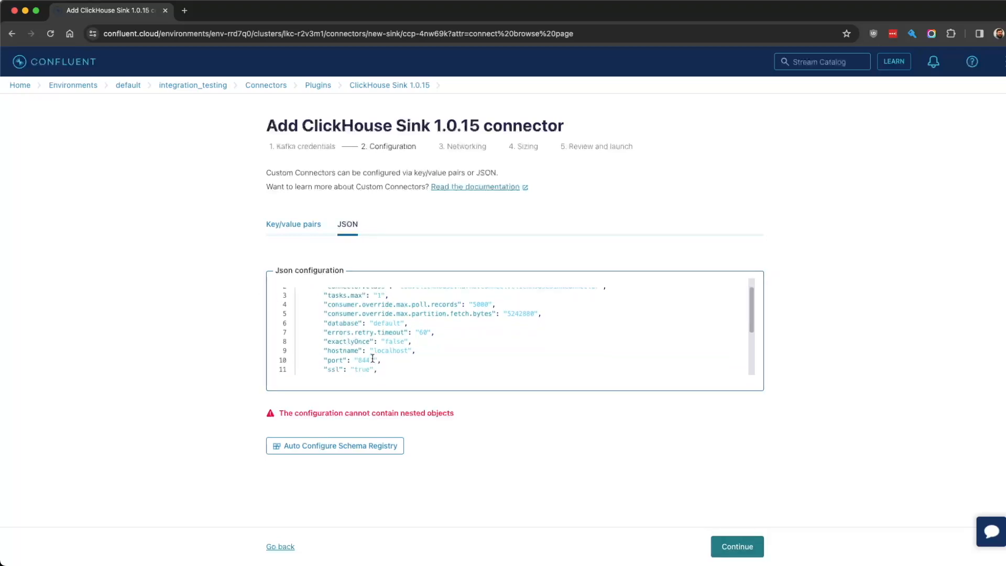
pyautogui.scroll(-3)
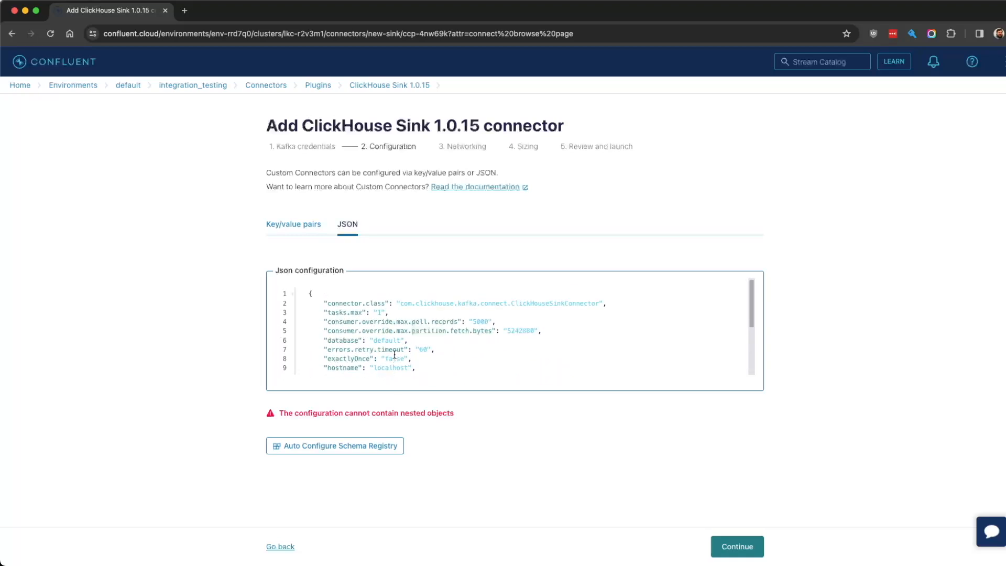
pyautogui.click(293, 224)
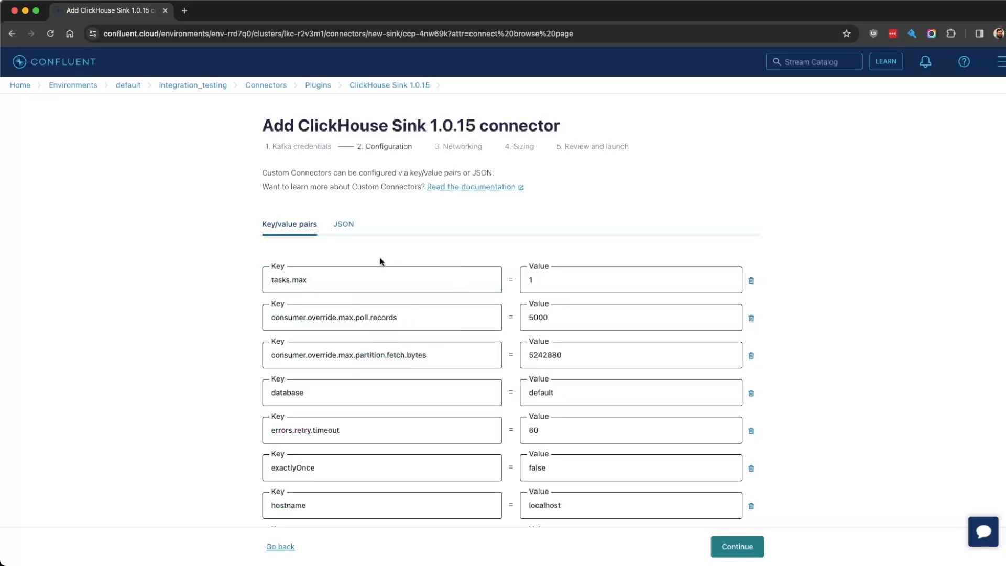
pyautogui.scroll(-3)
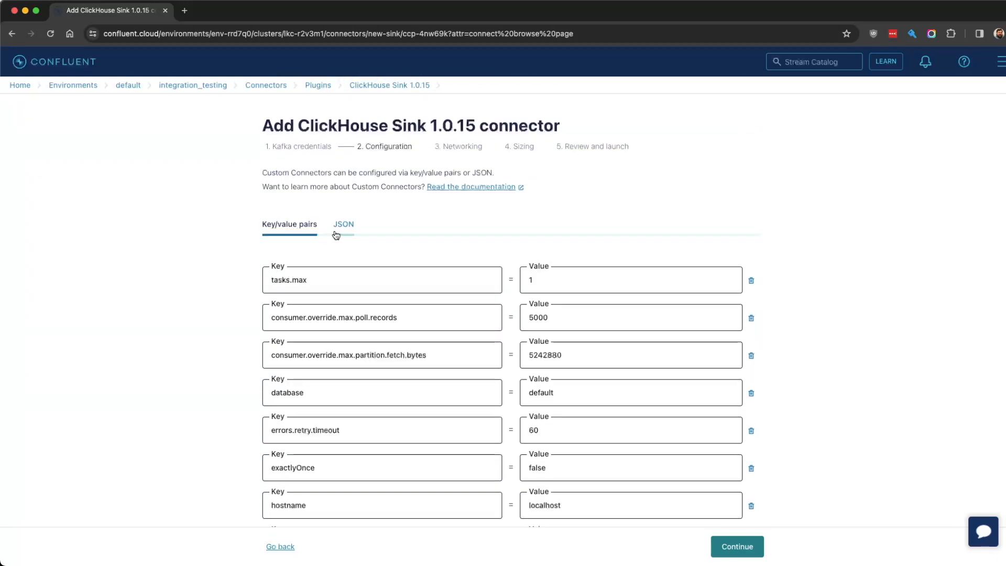
pyautogui.click(344, 224)
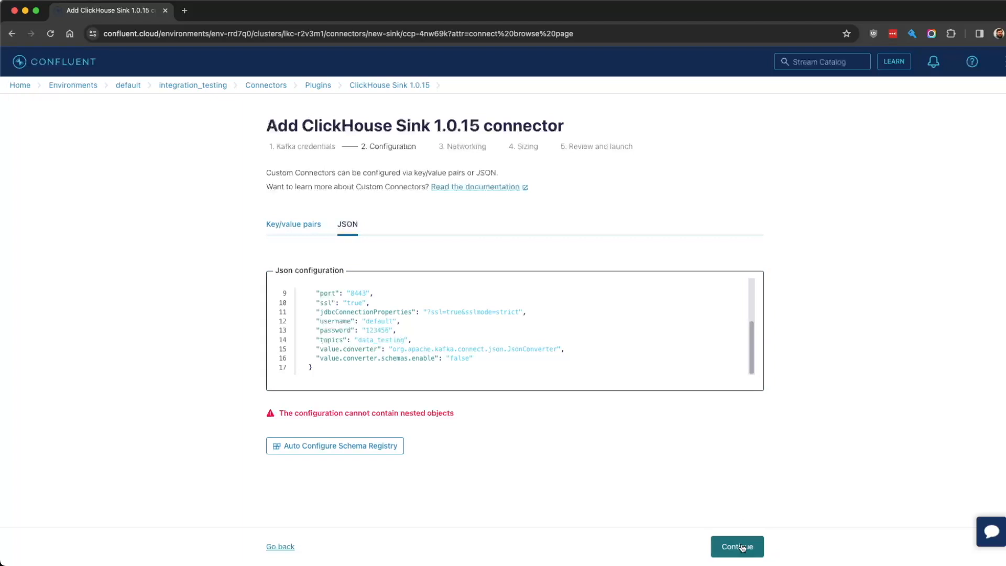
# Advance through Networking with no endpoints and Sizing with 1 task to Review and launch
pyautogui.click(736, 547)
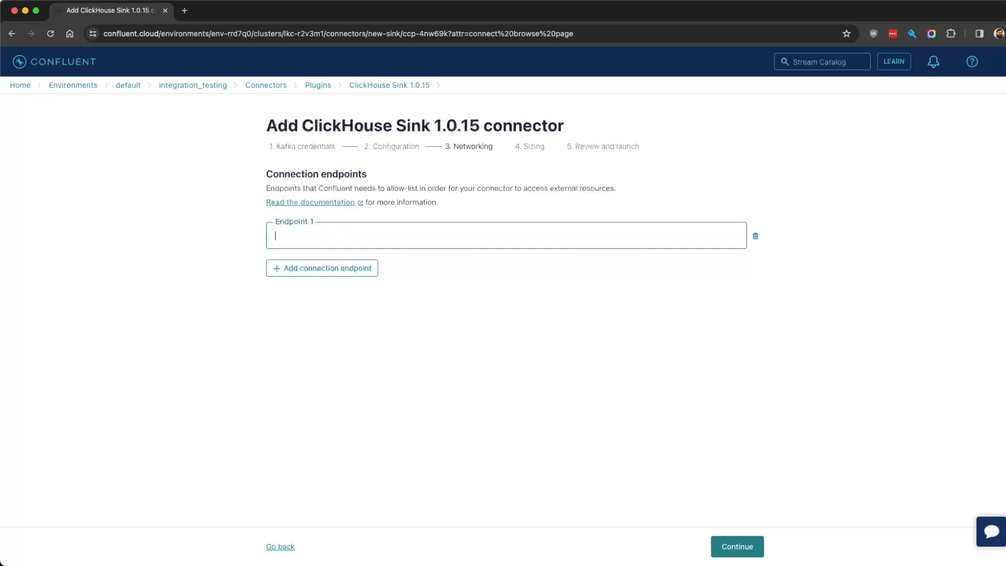
pyautogui.moveTo(526, 267)
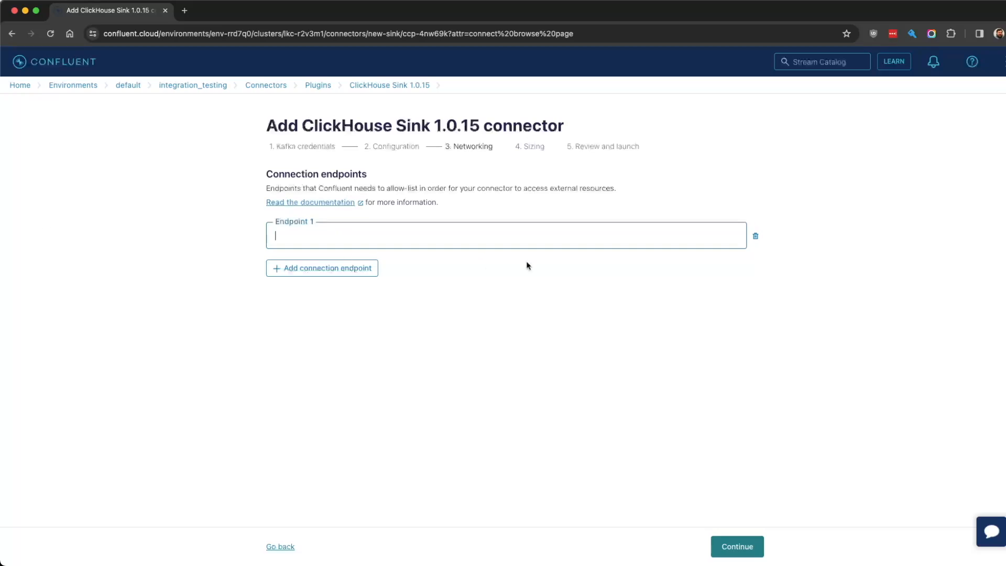
pyautogui.moveTo(348, 235)
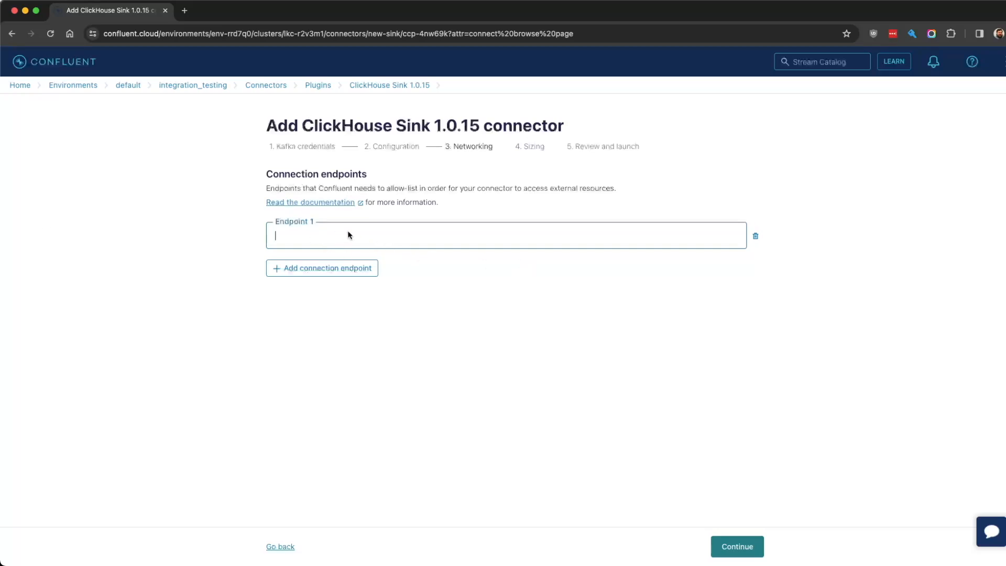
pyautogui.moveTo(504, 327)
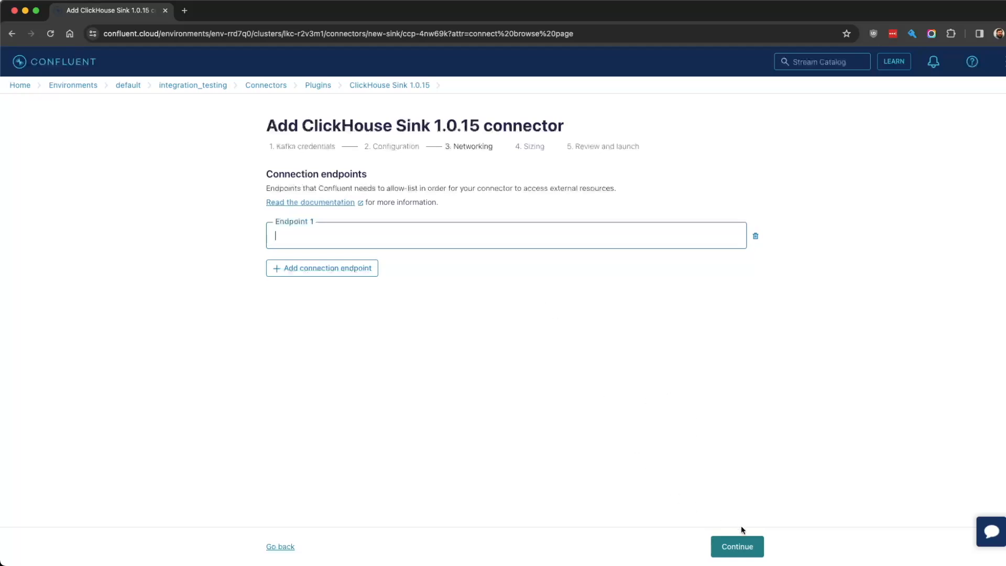
pyautogui.click(736, 546)
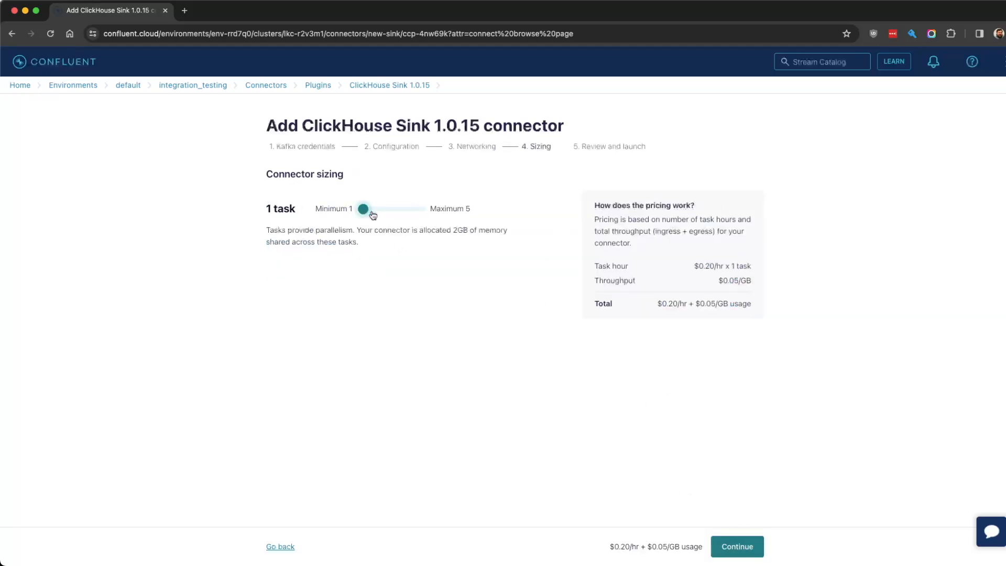
pyautogui.moveTo(276, 101)
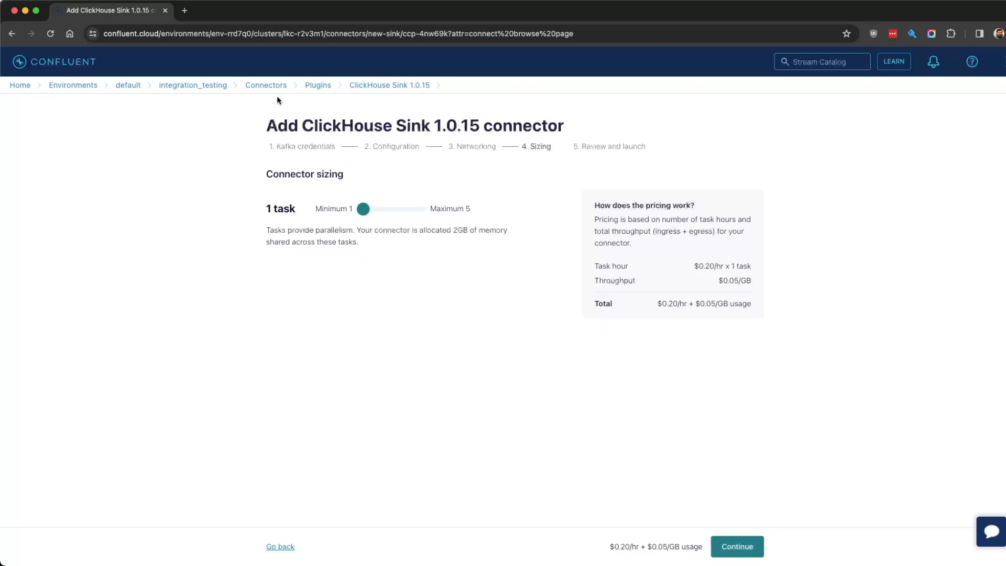
pyautogui.moveTo(575, 235)
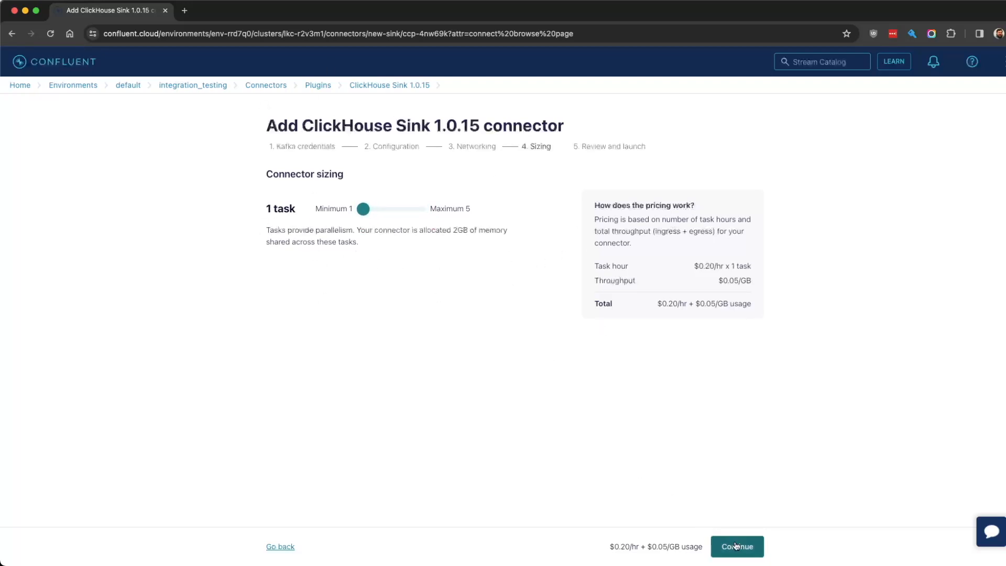
pyautogui.click(736, 546)
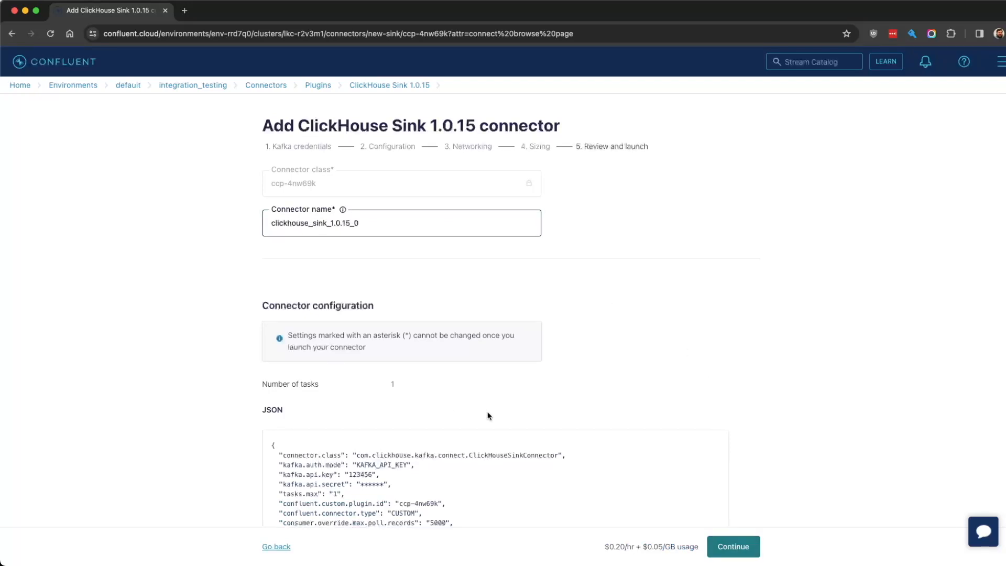